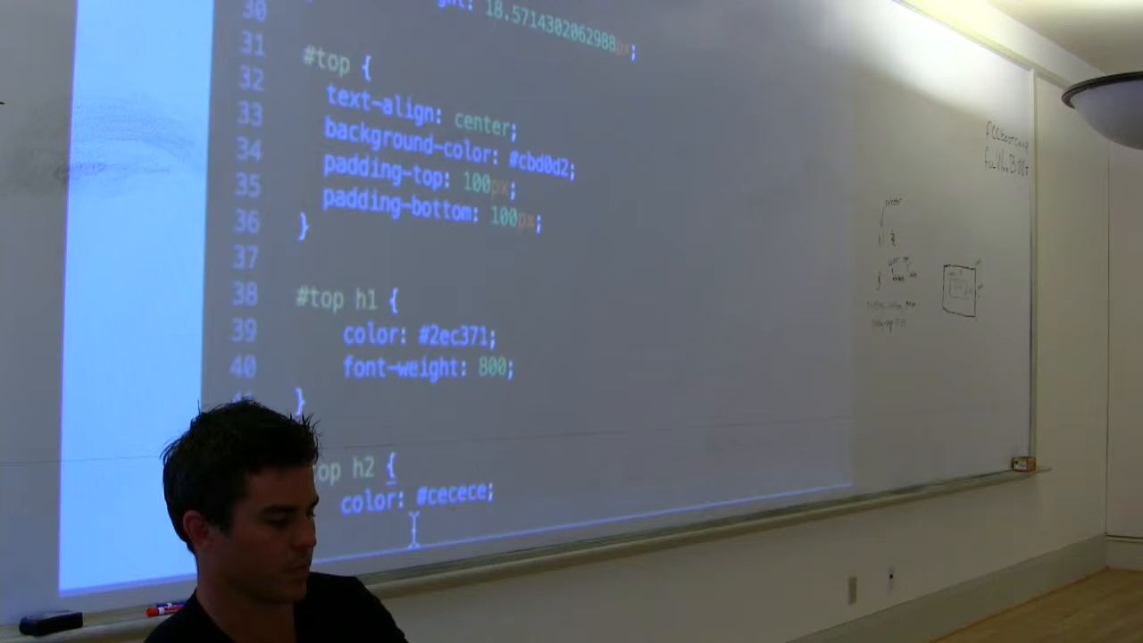
scroll(down, 3)
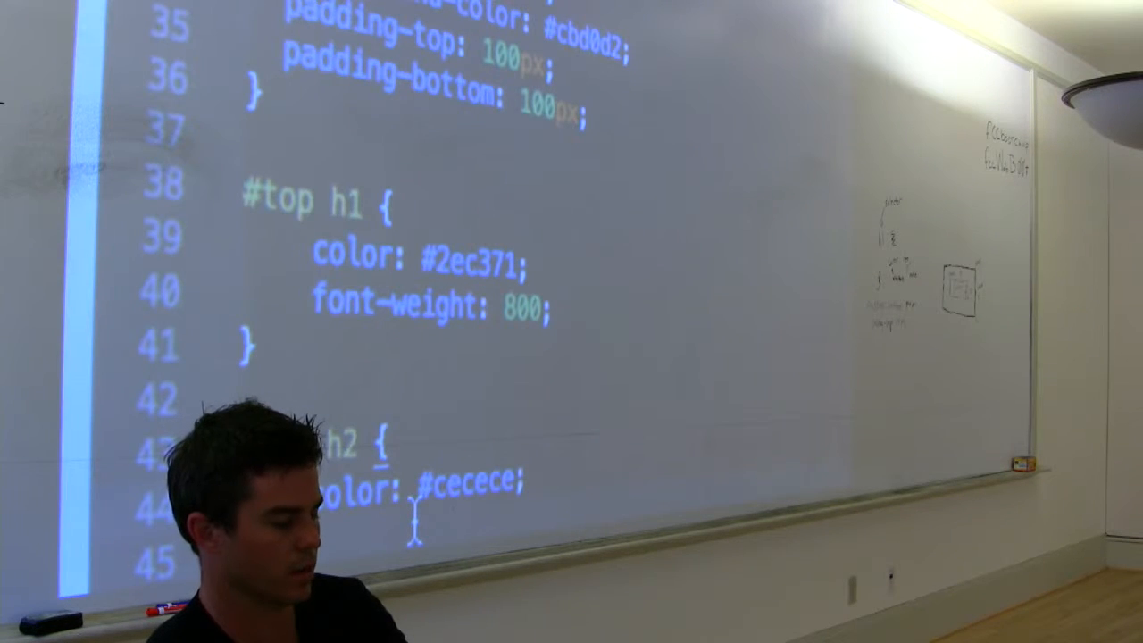